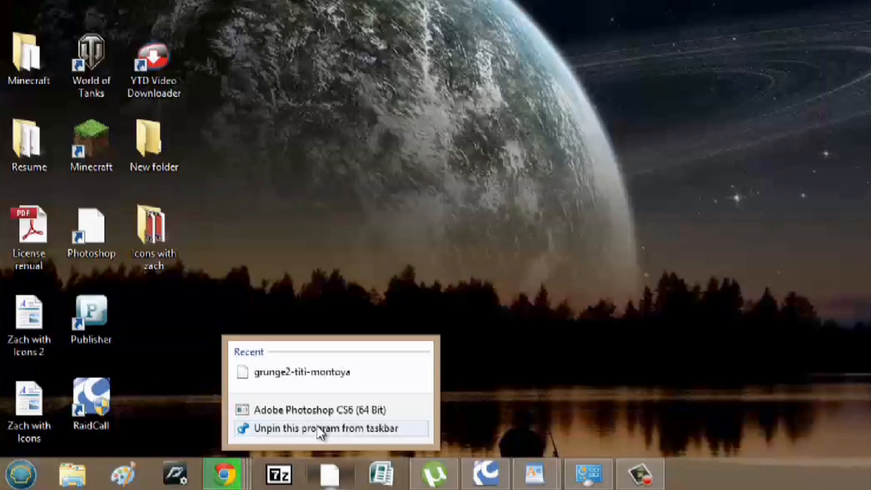
Unpin Photoshop CS6 from the taskbar via its icon's context menu
click(322, 427)
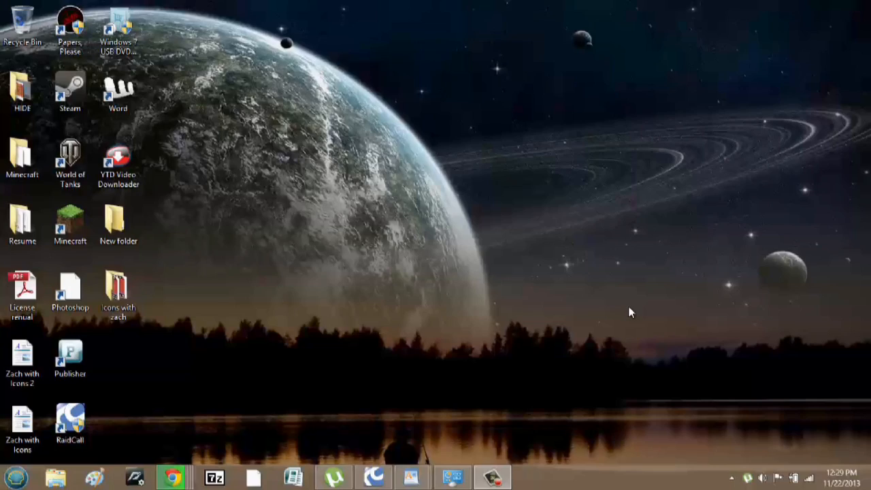
mouse_move(401, 444)
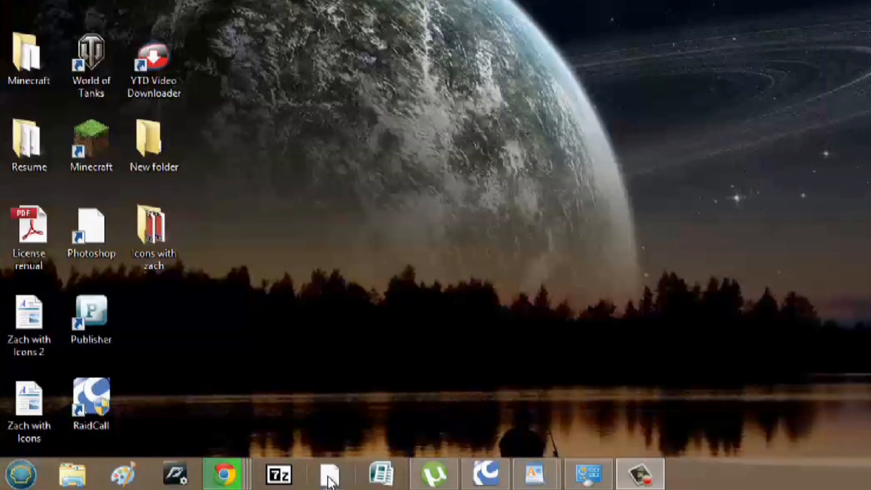
mouse_move(329, 482)
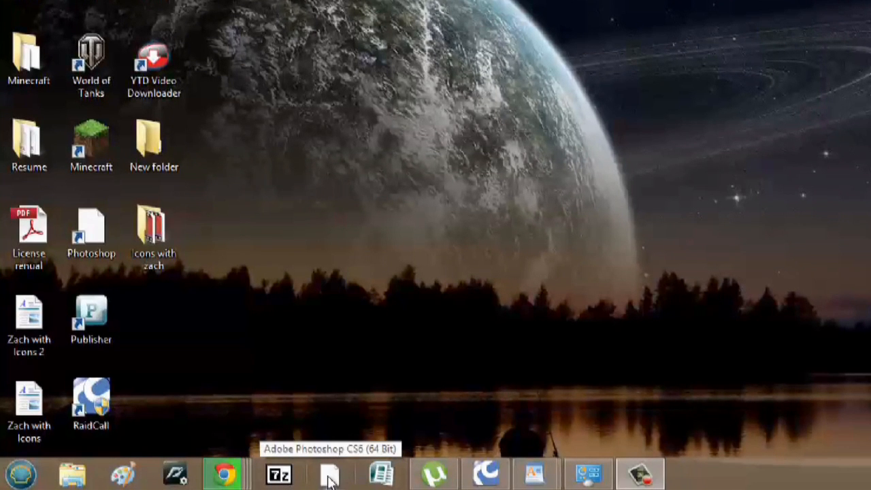
right_click(330, 485)
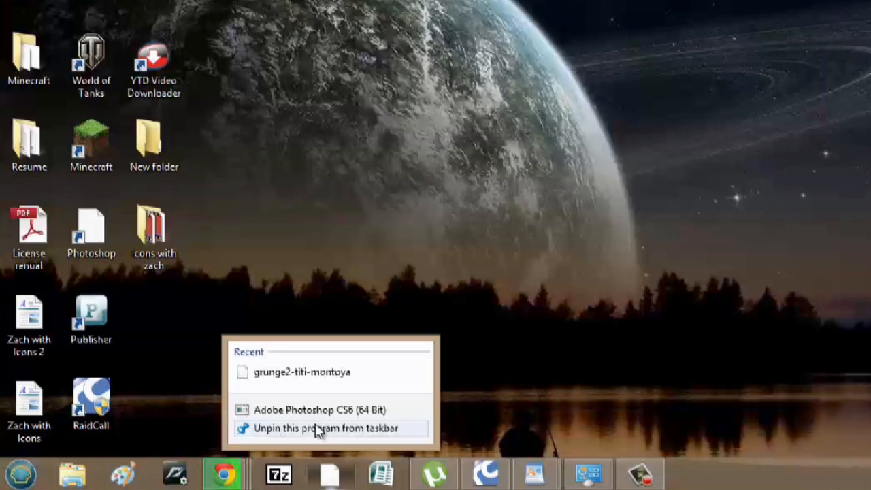
click(326, 428)
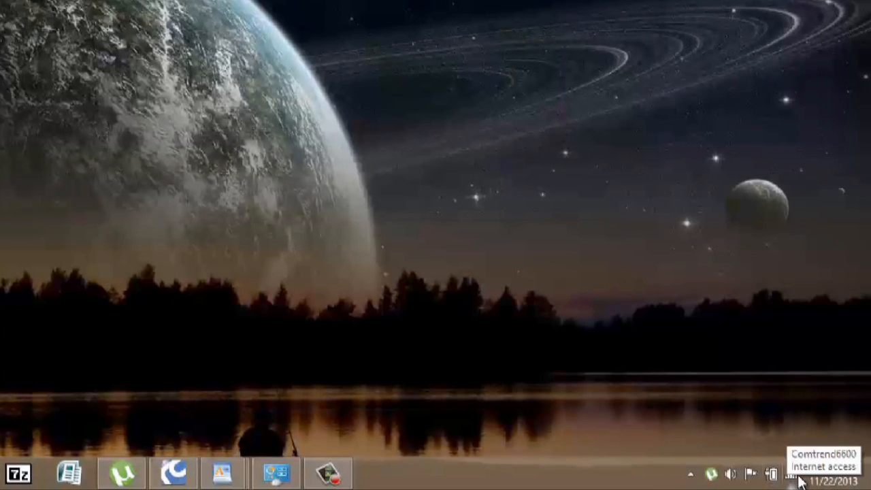
mouse_move(714, 479)
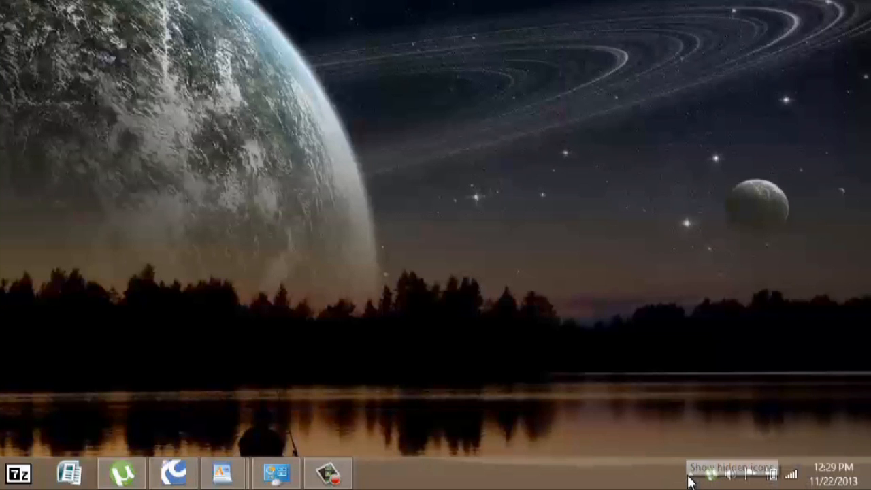
Reach Notification Area Icons from the tray's hidden-icons arrow via Customize
click(688, 474)
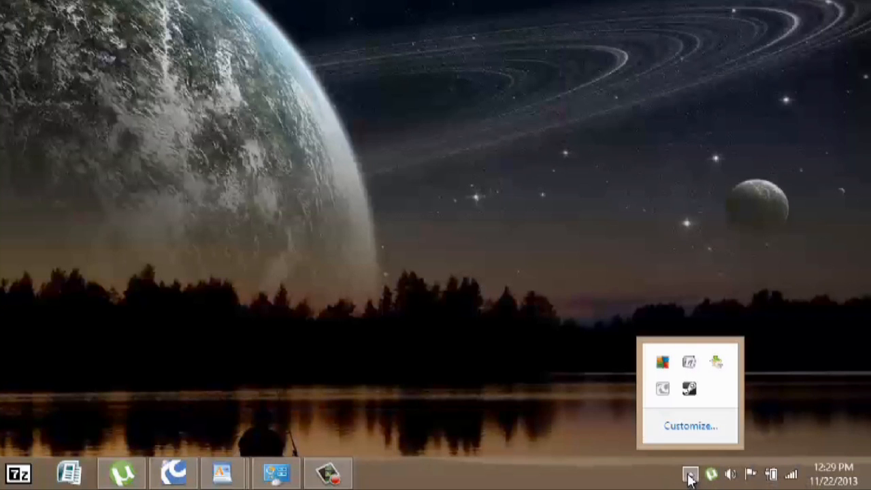
mouse_move(692, 435)
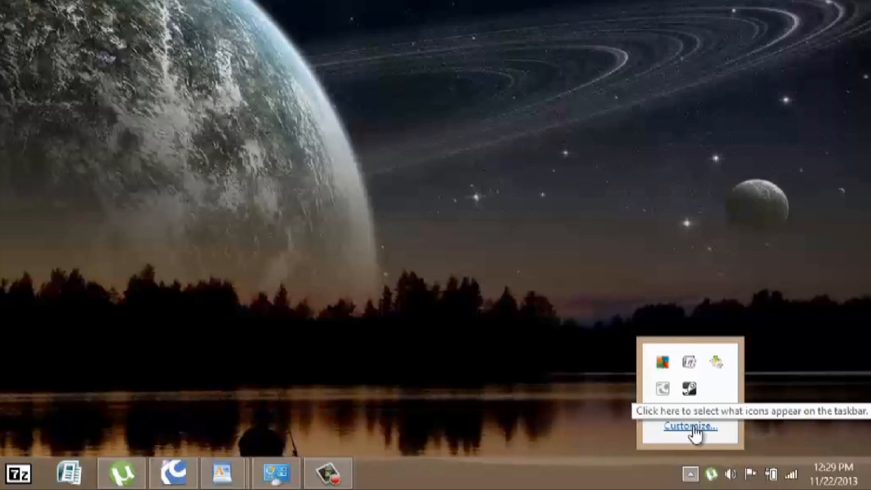
click(686, 428)
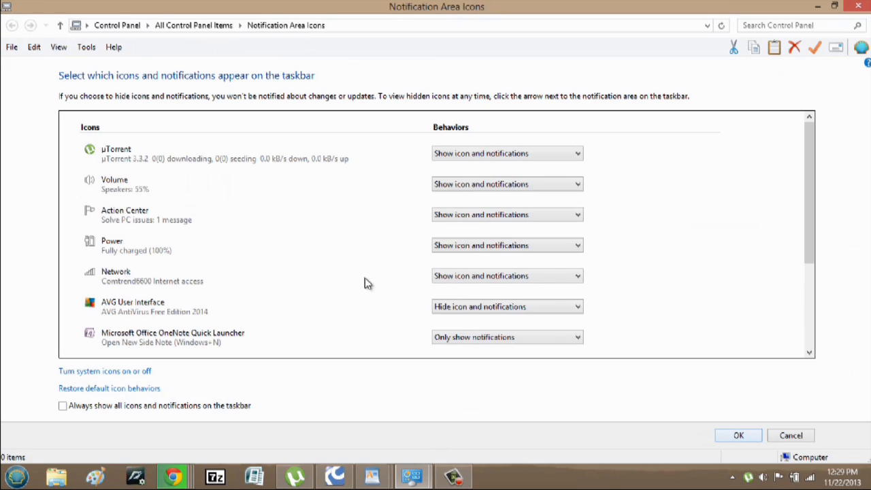
mouse_move(84, 184)
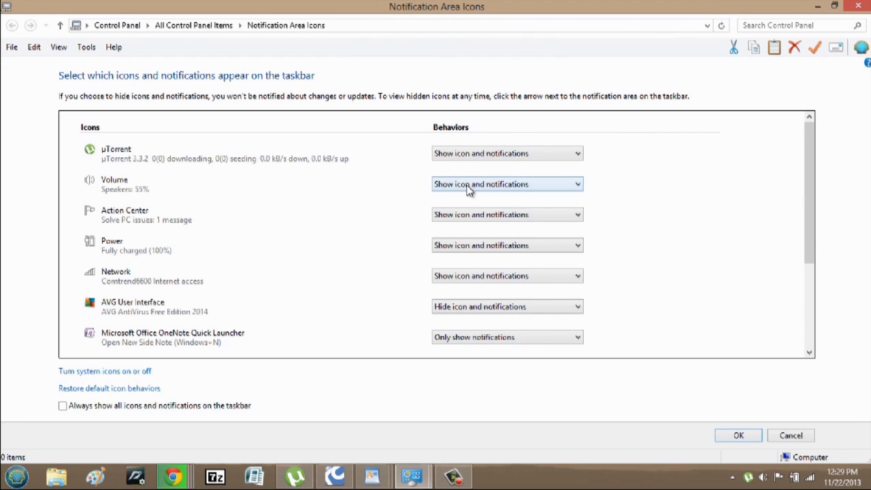
Set the Volume icon's behavior to 'Hide icon and notifications'
click(507, 184)
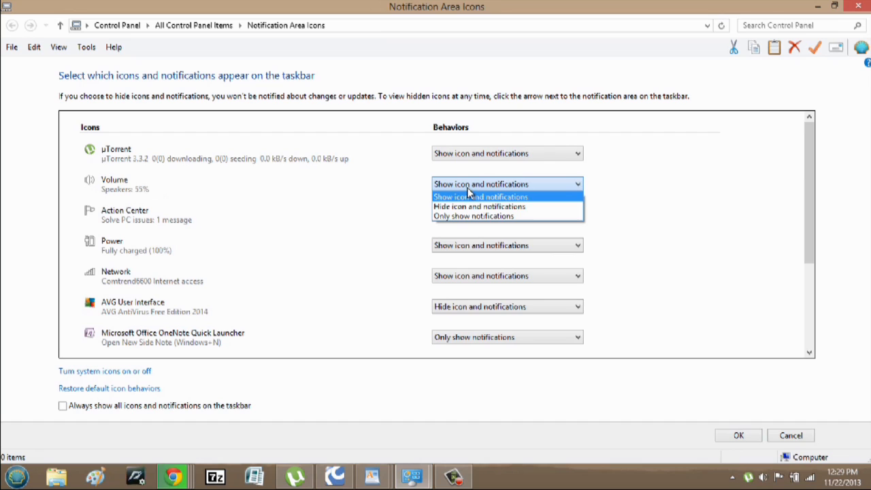
mouse_move(463, 211)
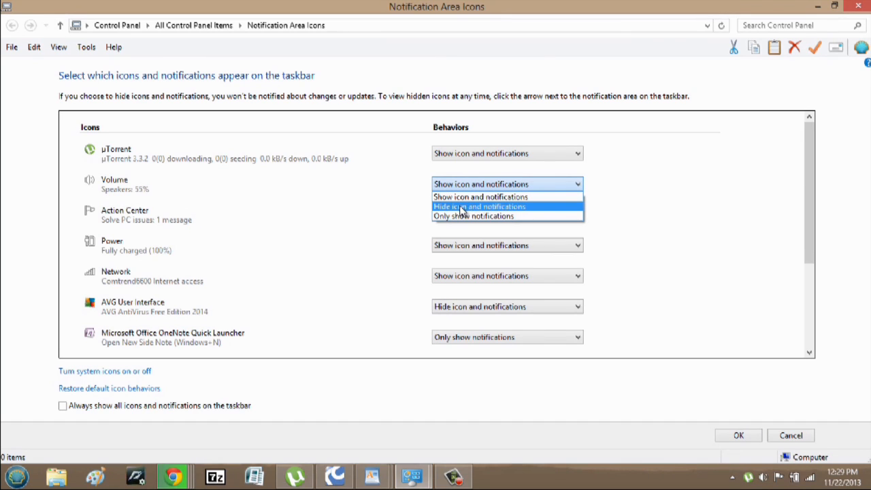
mouse_move(478, 211)
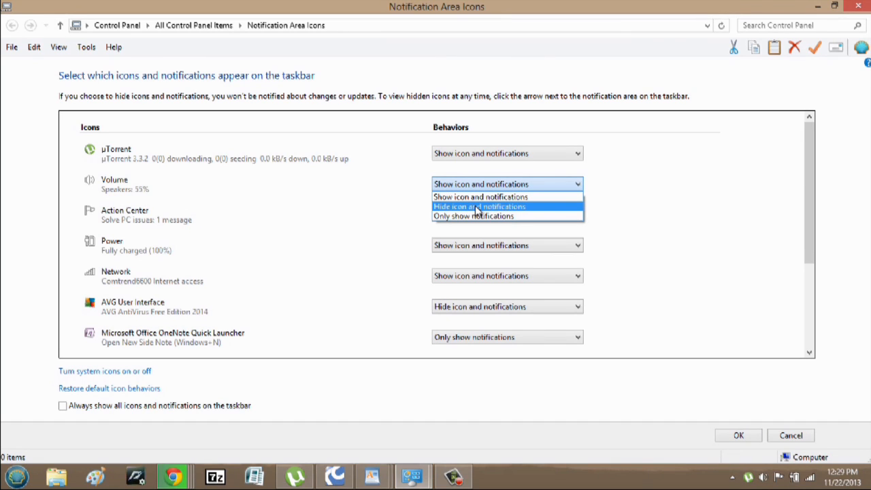
click(482, 207)
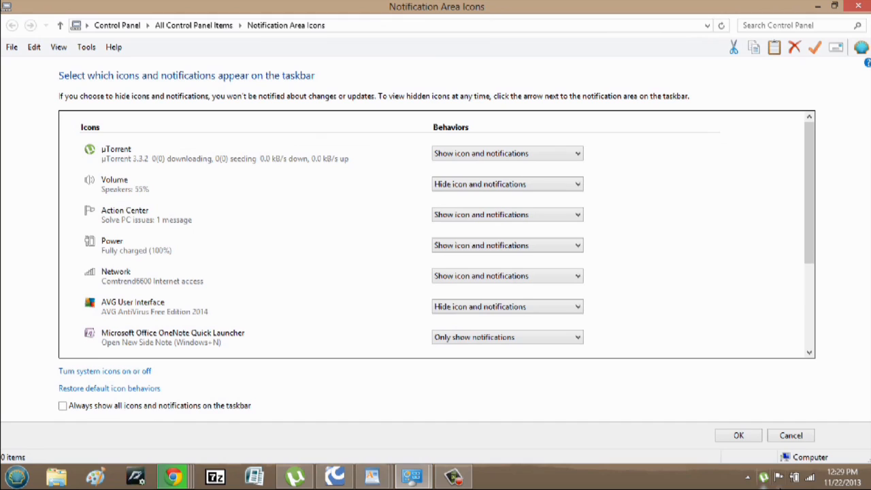
mouse_move(262, 365)
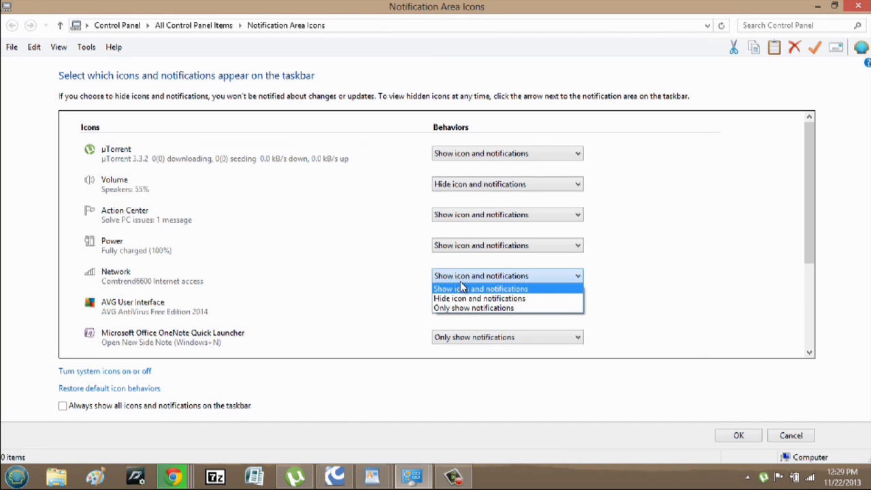
Hide Network briefly, then set Network and Volume back to 'Show icon and notifications'
click(480, 298)
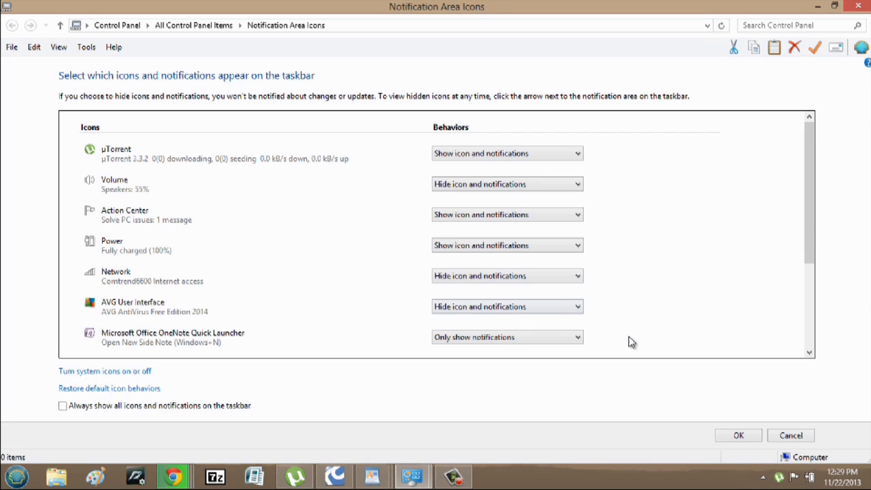
click(507, 275)
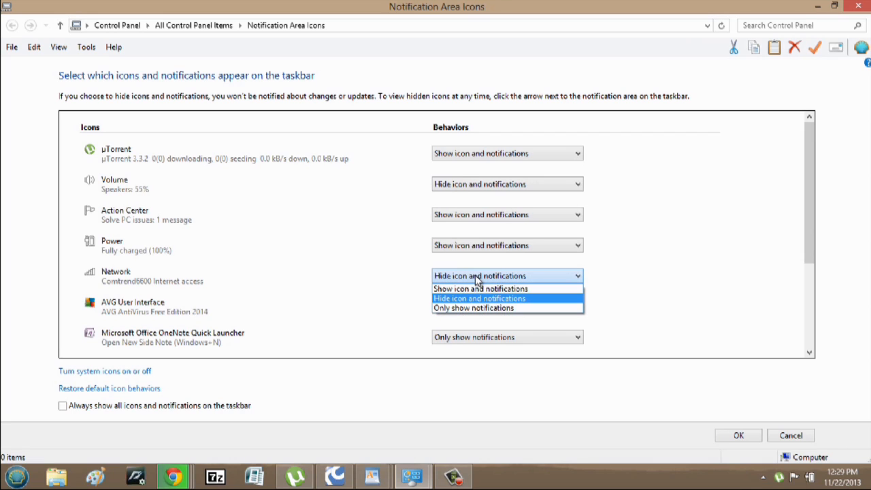
mouse_move(479, 289)
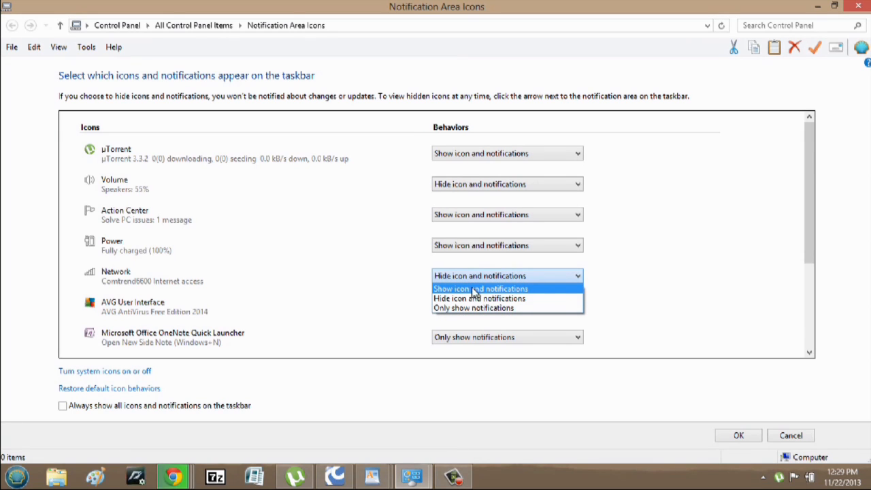
click(479, 289)
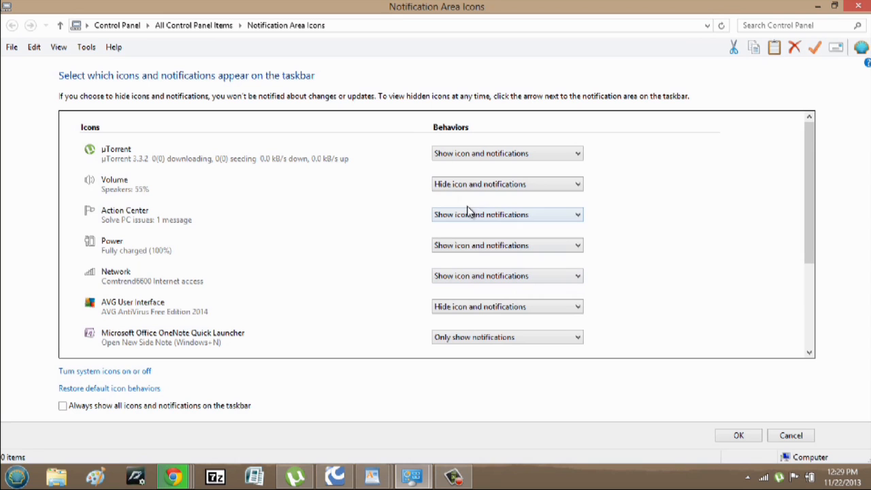
click(507, 184)
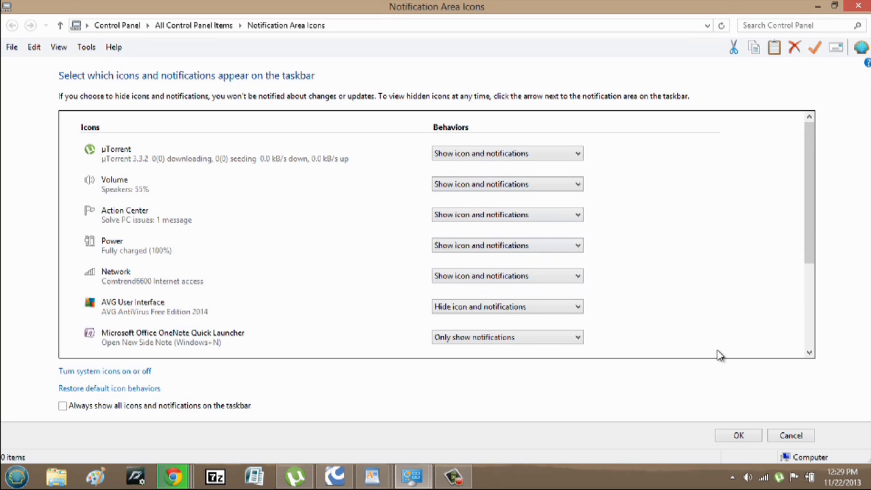